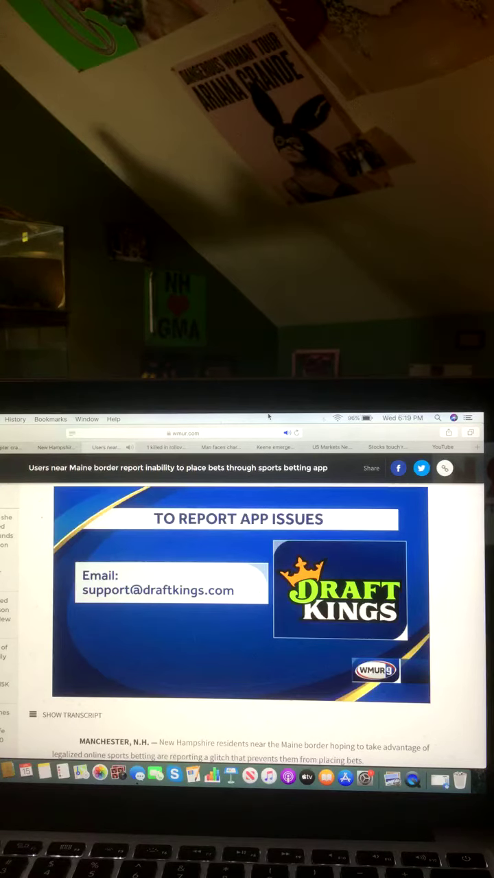
Step: Switch to the Manchester armed-robberies article and begin its video
{"action": "left_click", "coordinate": [240, 590]}
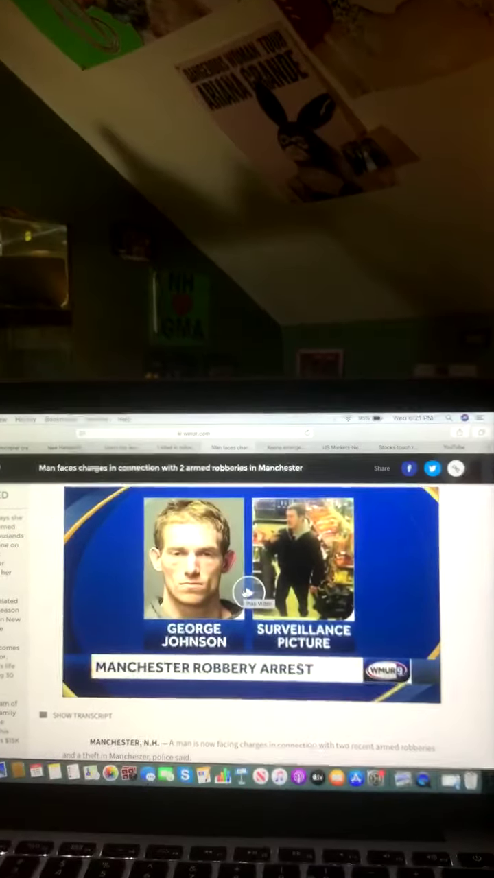
Step: Play the Manchester robbery arrest video and skip its pre-roll advertisement
{"action": "left_click", "coordinate": [250, 593]}
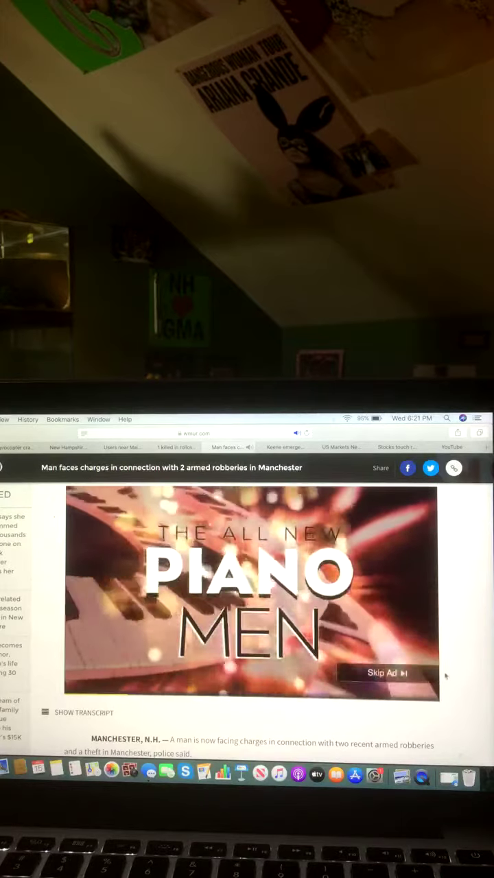
{"action": "left_click", "coordinate": [384, 673]}
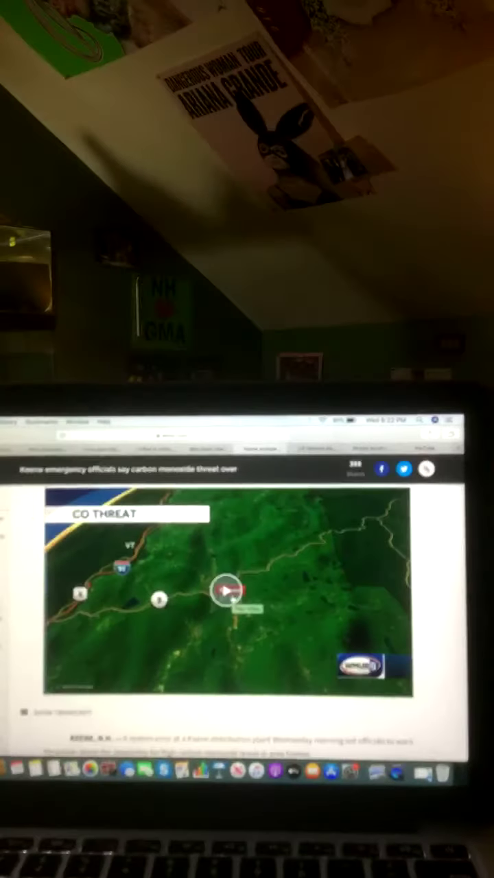
{"action": "left_click", "coordinate": [225, 590]}
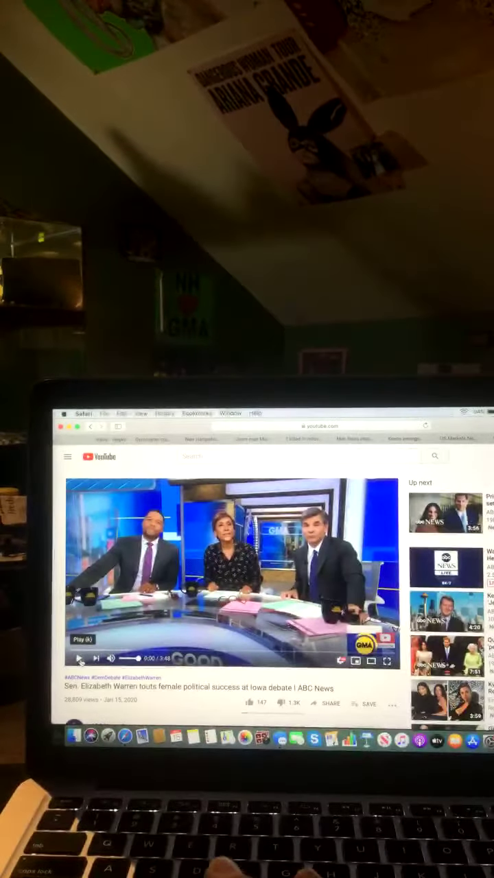
Step: Play the ABC News Elizabeth Warren Iowa-debate clip from the beginning
{"action": "left_click", "coordinate": [85, 640]}
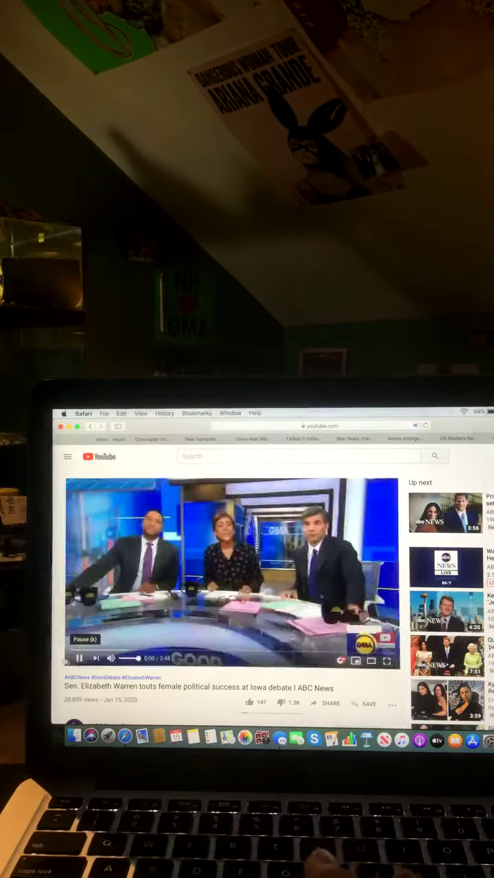